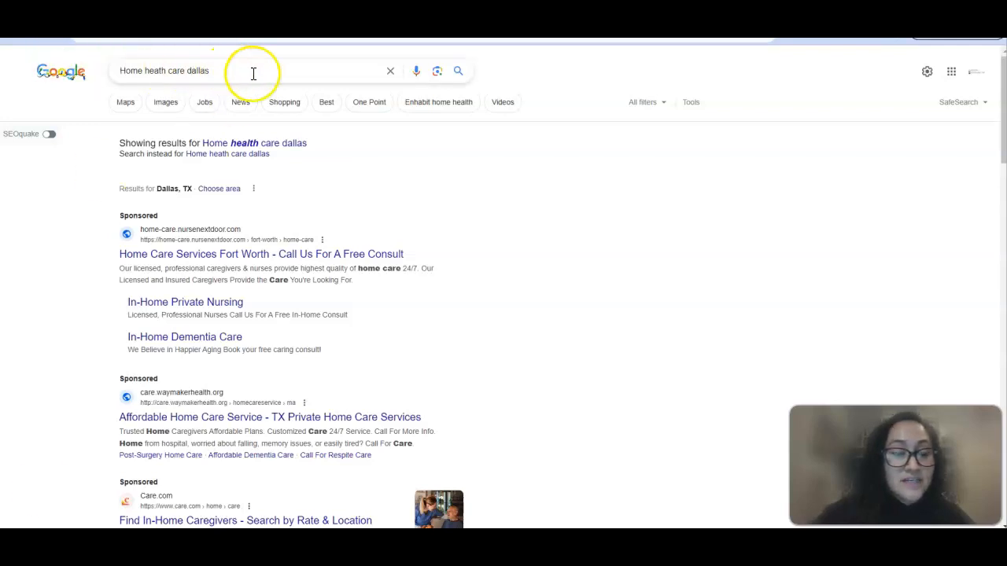
{"action": "mouse_move", "coordinate": [233, 167]}
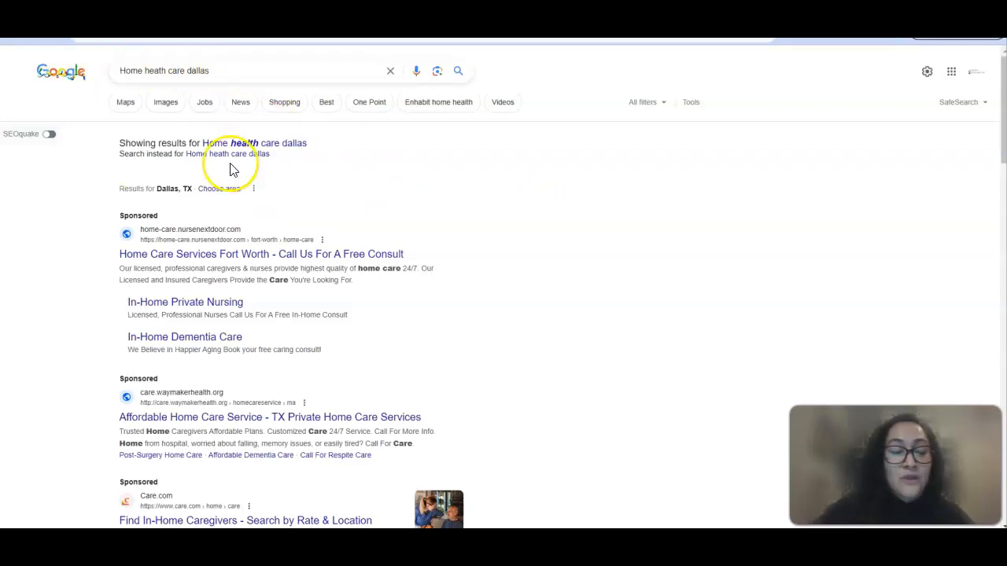
{"action": "mouse_move", "coordinate": [396, 417]}
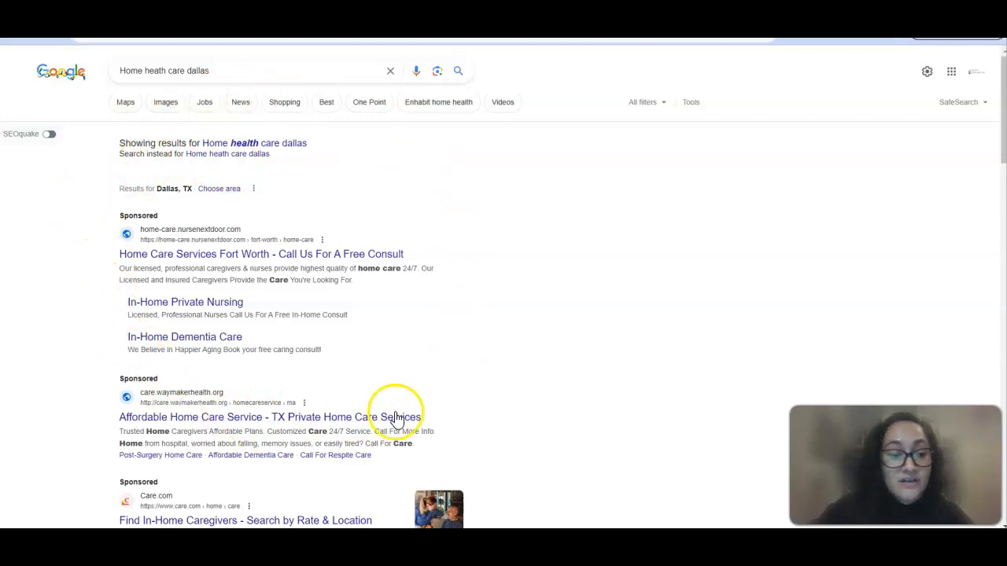
{"action": "mouse_move", "coordinate": [330, 242]}
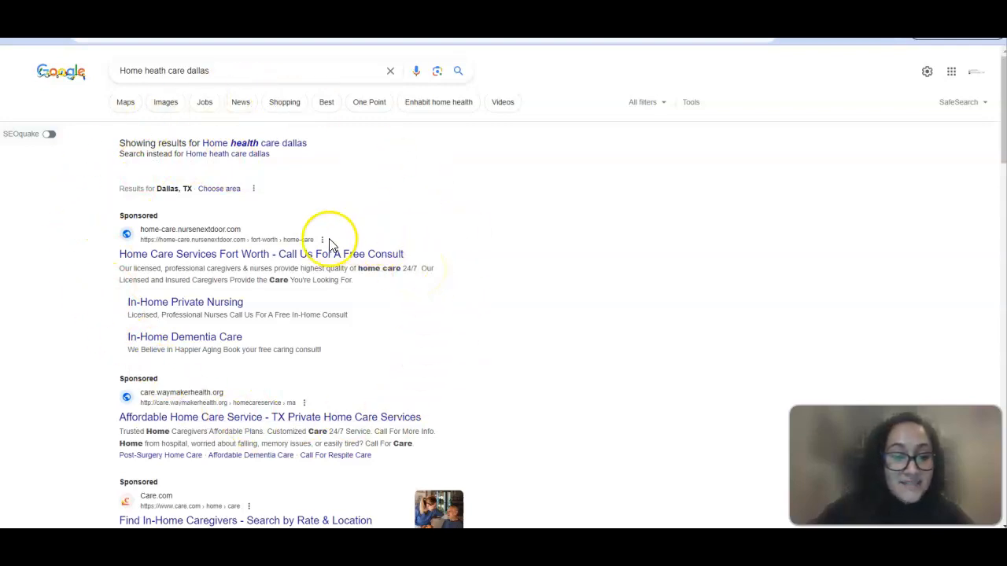
{"action": "mouse_move", "coordinate": [527, 245]}
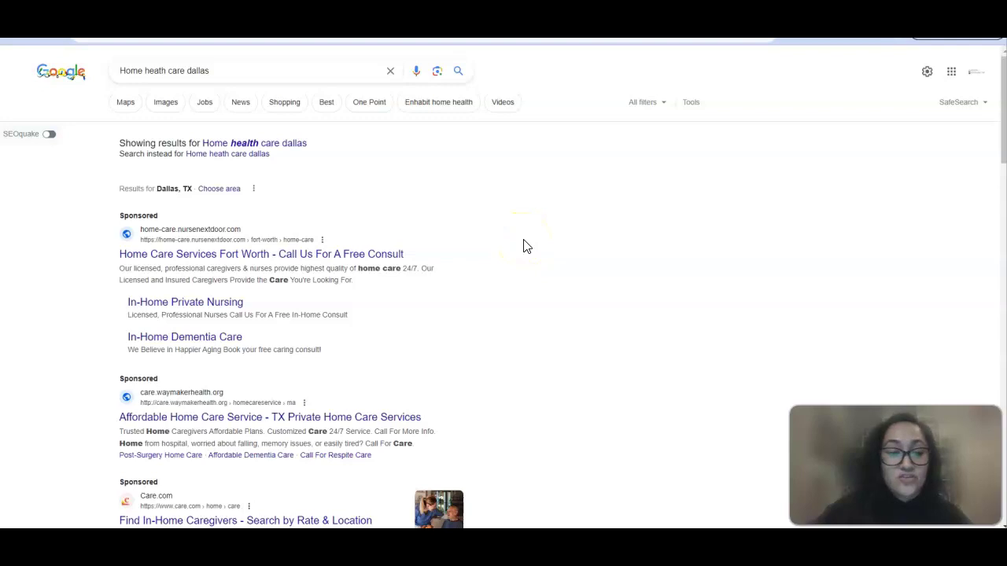
Step: Scroll past the sponsored ads to the Places map pack of Dallas home health care agencies
{"action": "scroll", "scroll_direction": "down", "scroll_amount": 3}
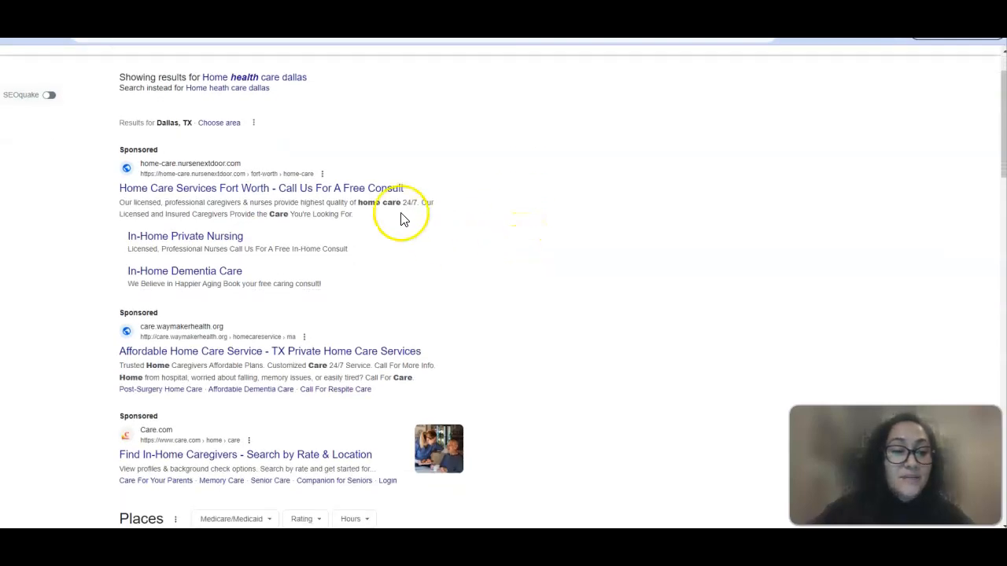
{"action": "mouse_move", "coordinate": [318, 249]}
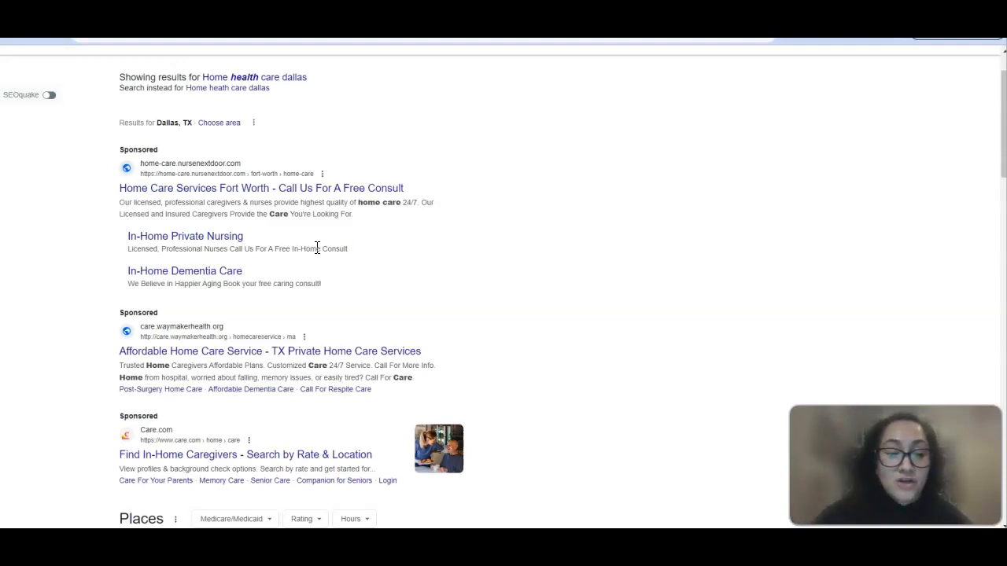
{"action": "mouse_move", "coordinate": [262, 189]}
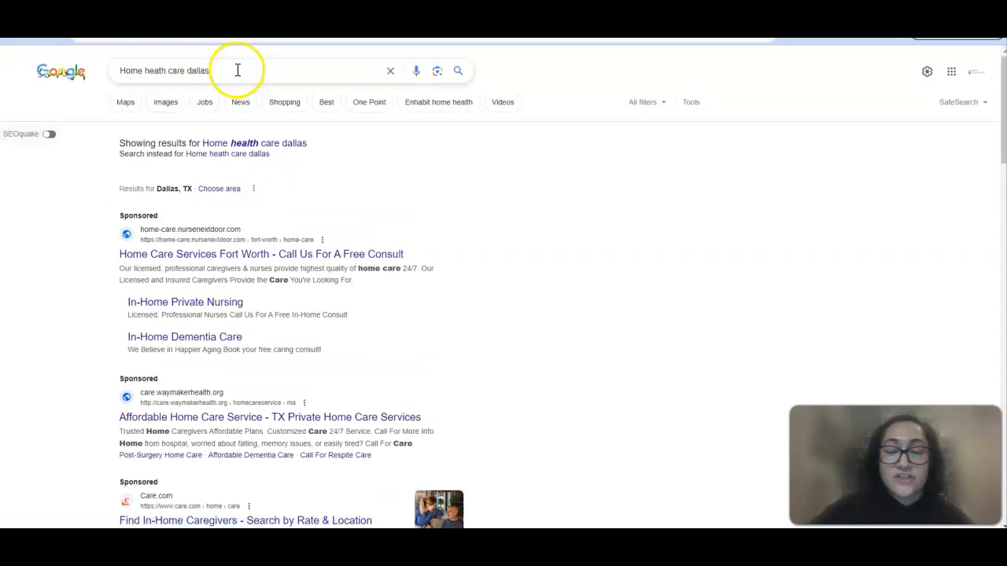
{"action": "scroll", "scroll_direction": "down", "scroll_amount": 3}
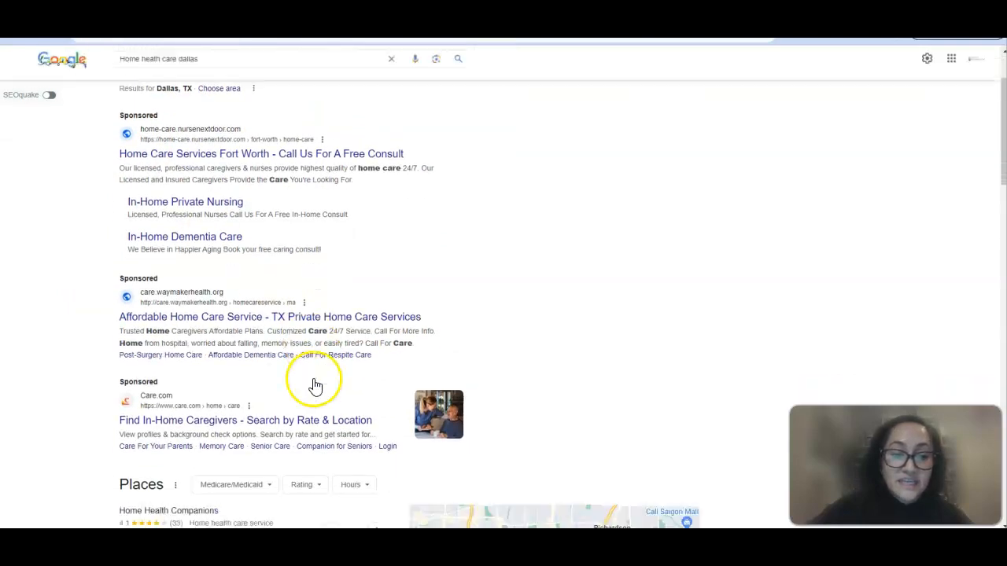
{"action": "scroll", "scroll_direction": "down", "scroll_amount": 3}
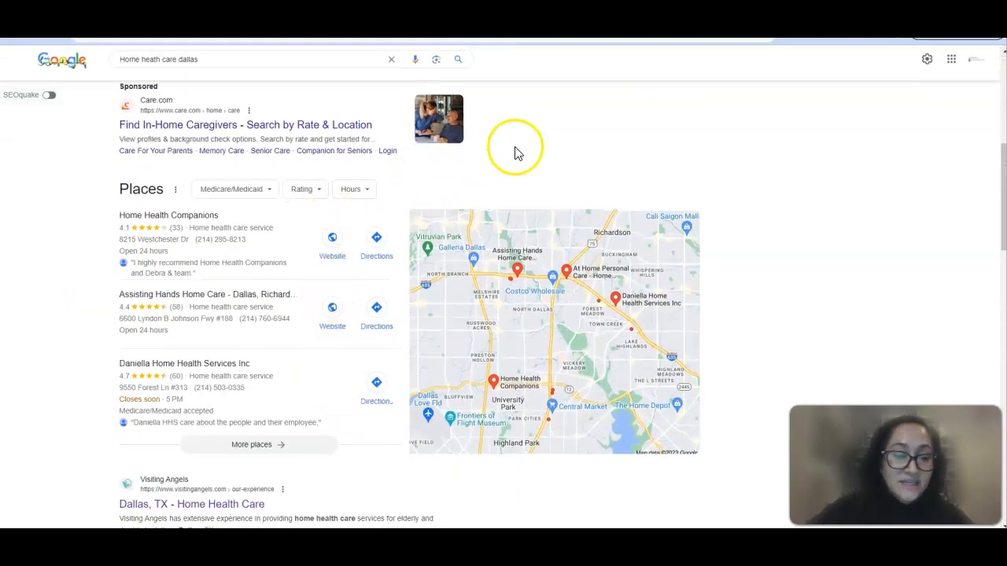
{"action": "scroll", "scroll_direction": "down", "scroll_amount": 3}
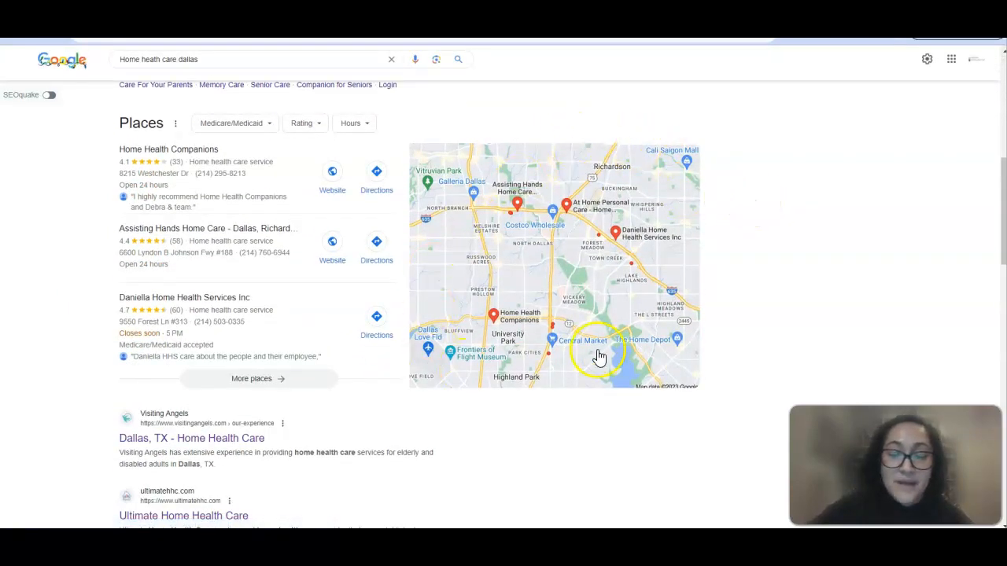
{"action": "mouse_move", "coordinate": [628, 268]}
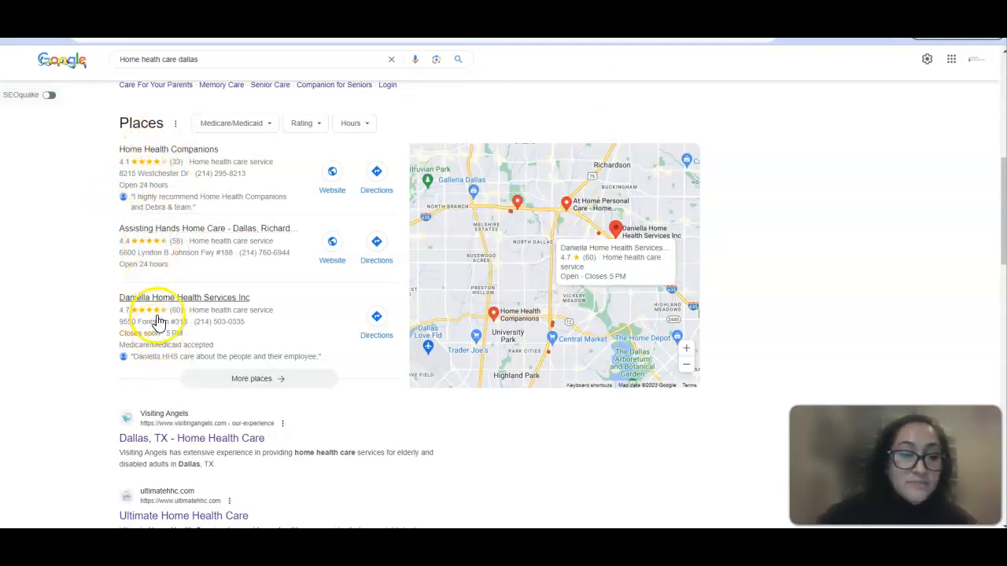
{"action": "mouse_move", "coordinate": [265, 326]}
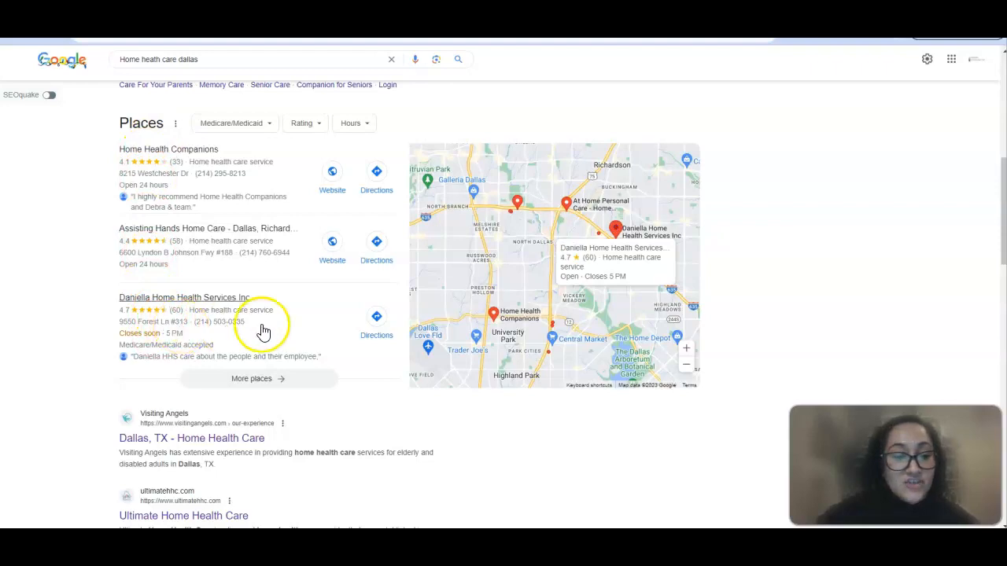
{"action": "mouse_move", "coordinate": [857, 239]}
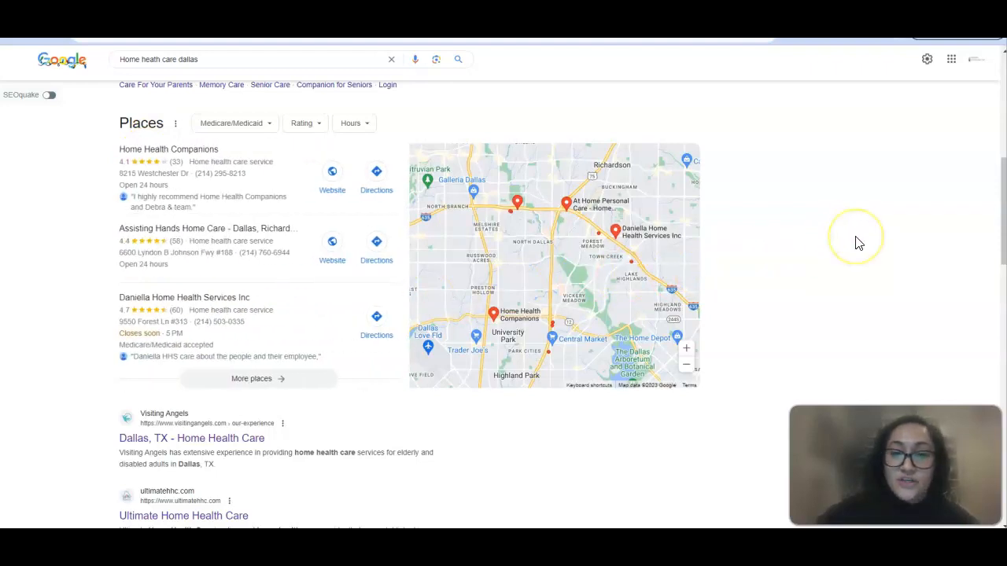
{"action": "mouse_move", "coordinate": [859, 242]}
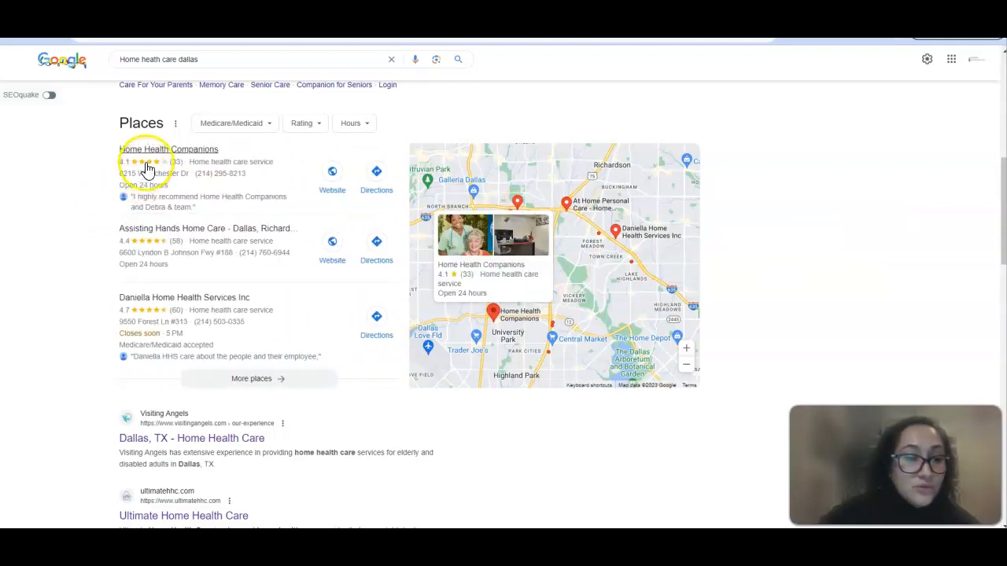
{"action": "mouse_move", "coordinate": [176, 239]}
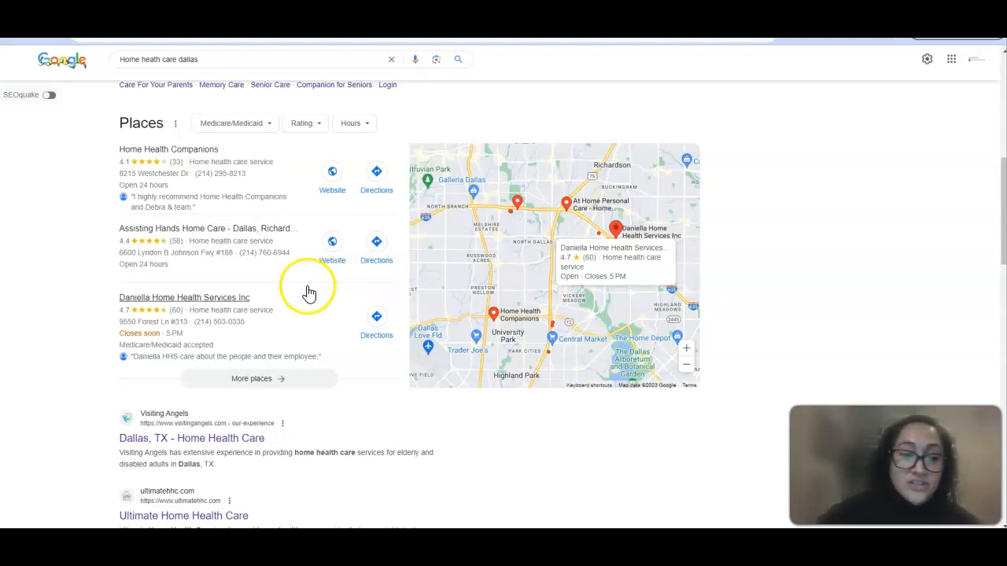
{"action": "mouse_move", "coordinate": [302, 295]}
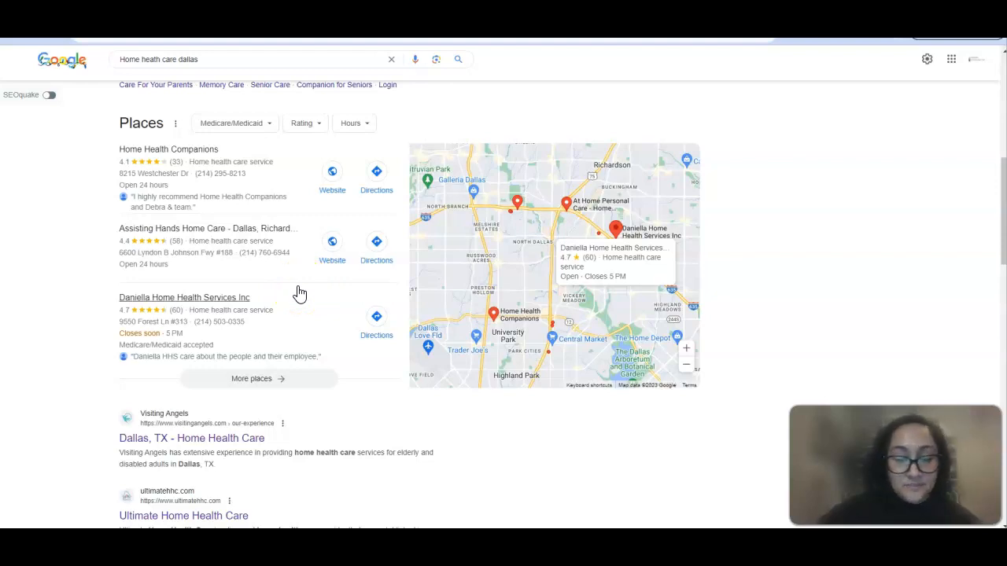
{"action": "scroll", "scroll_direction": "down", "scroll_amount": 3}
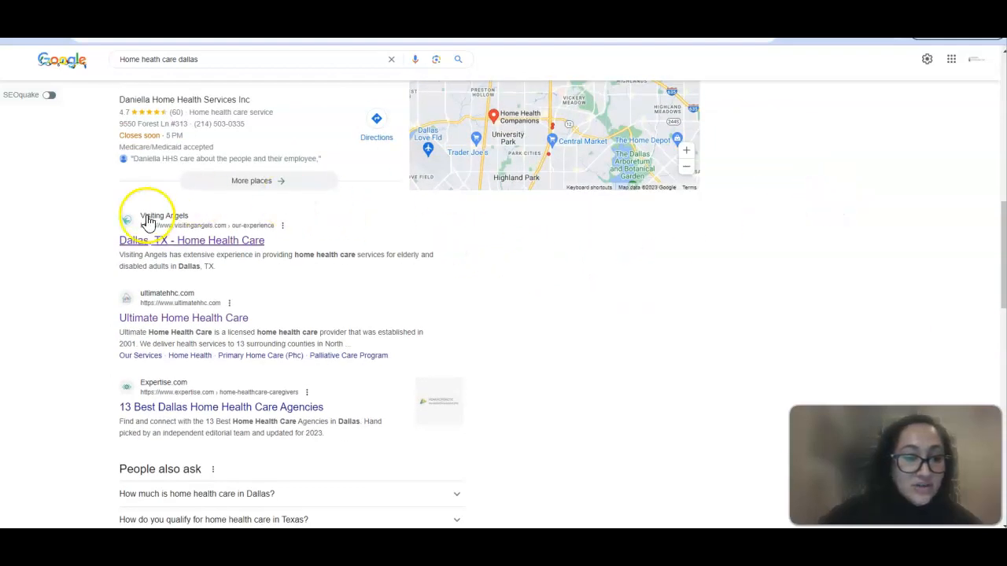
{"action": "scroll", "scroll_direction": "down", "scroll_amount": 3}
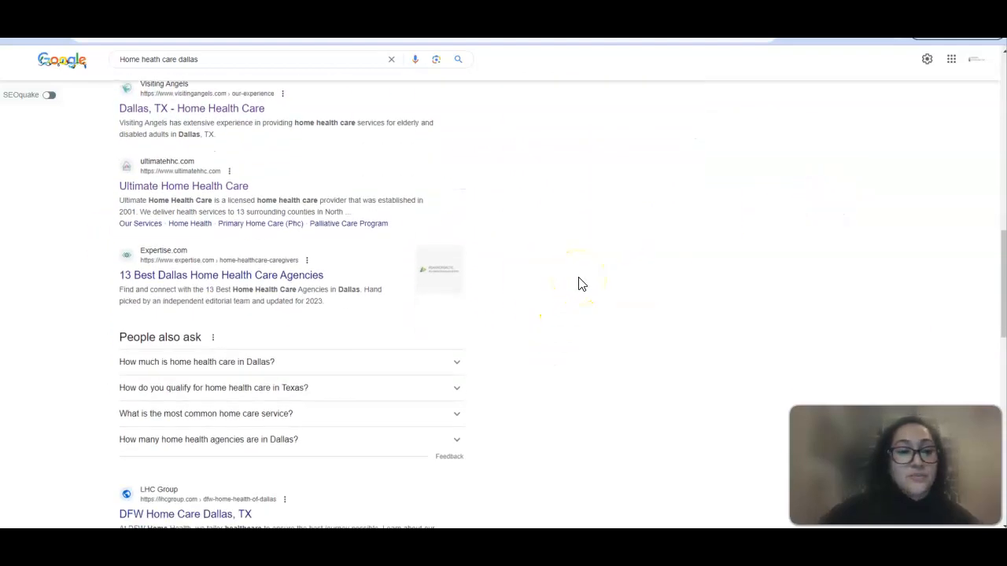
{"action": "scroll", "scroll_direction": "up", "scroll_amount": 3}
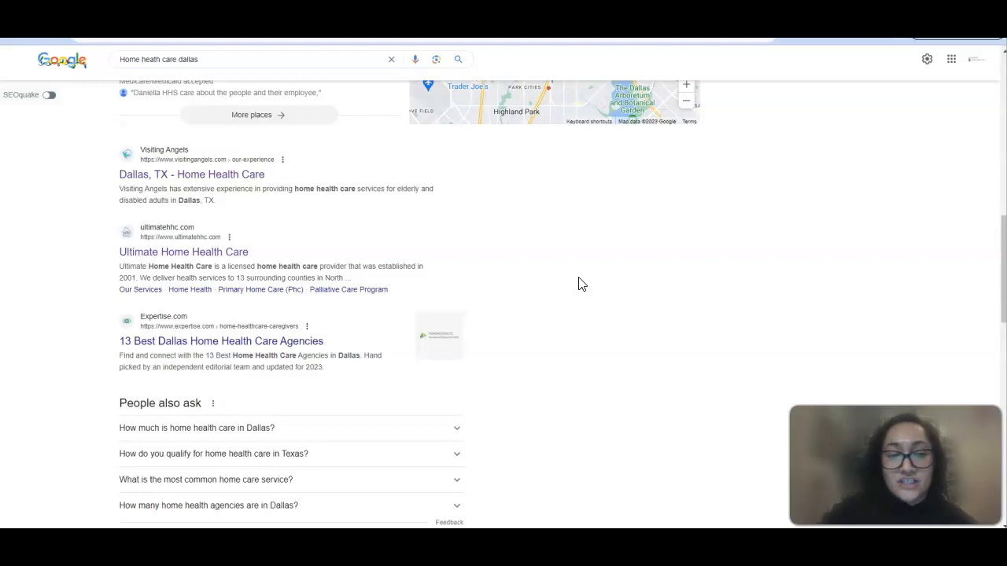
{"action": "mouse_move", "coordinate": [485, 248]}
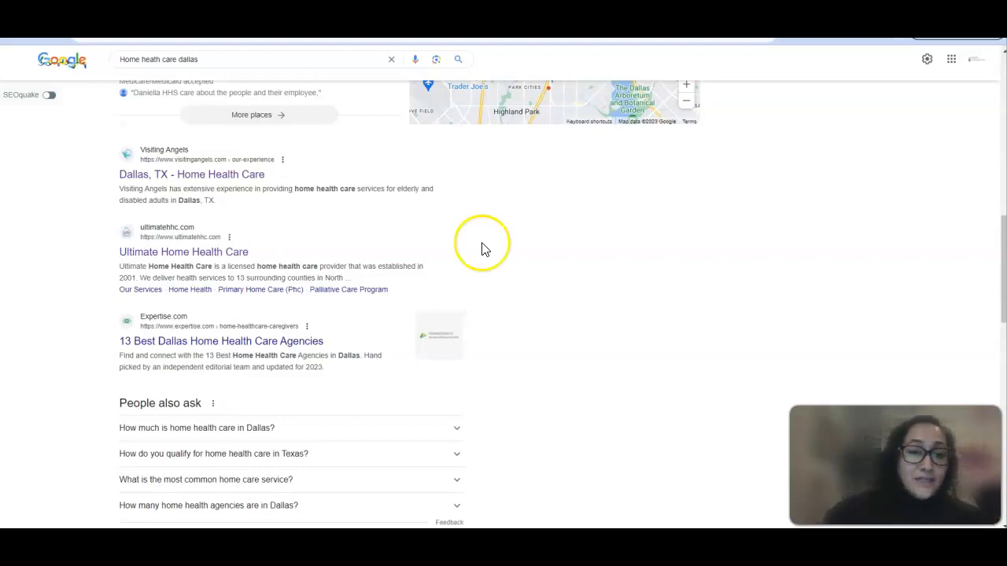
{"action": "mouse_move", "coordinate": [161, 160]}
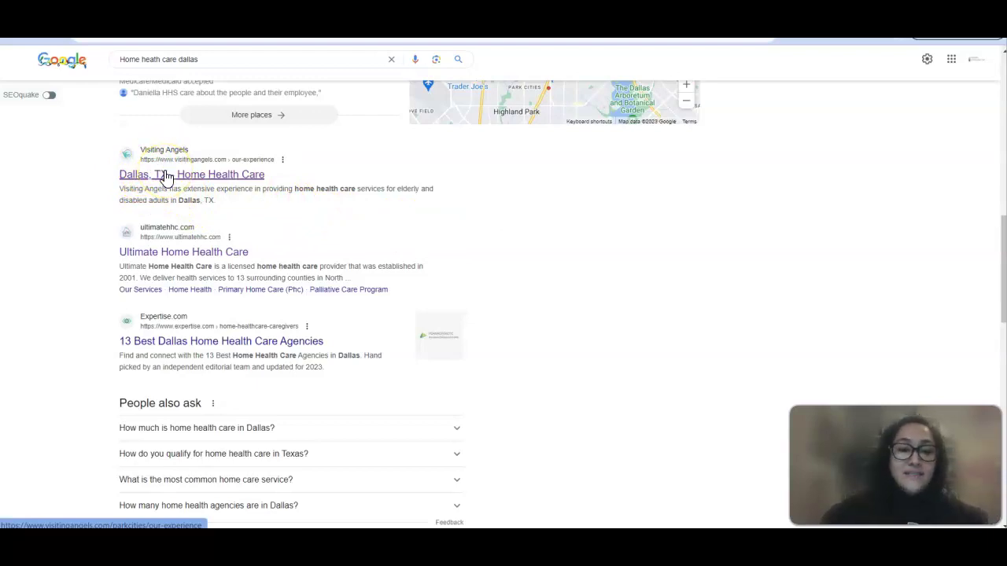
{"action": "mouse_move", "coordinate": [504, 354]}
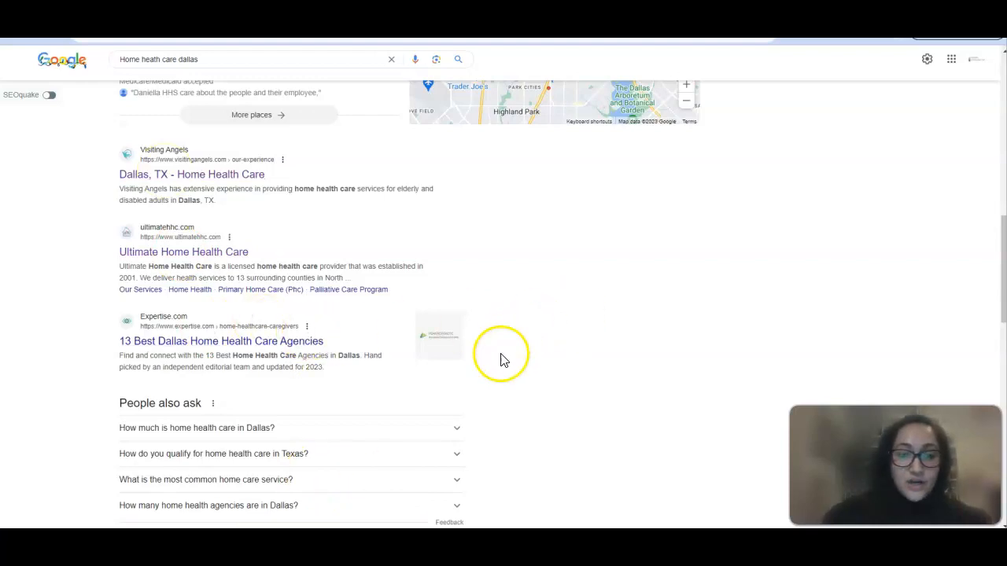
Step: Load the Visiting Angels 'Dallas, TX - Home Health Care' page and review its content to the footer
{"action": "left_click", "coordinate": [191, 173]}
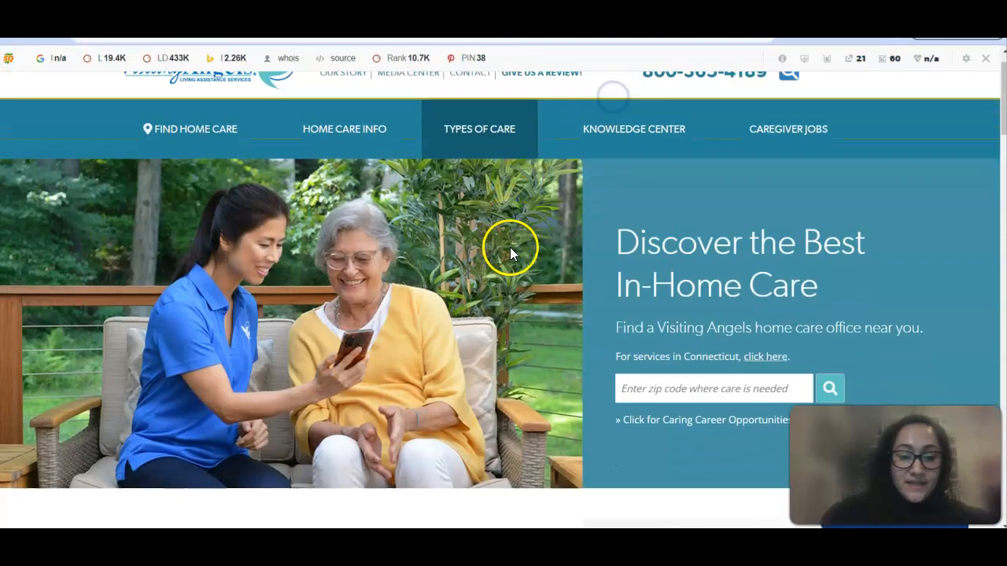
{"action": "scroll", "scroll_direction": "down", "scroll_amount": 3}
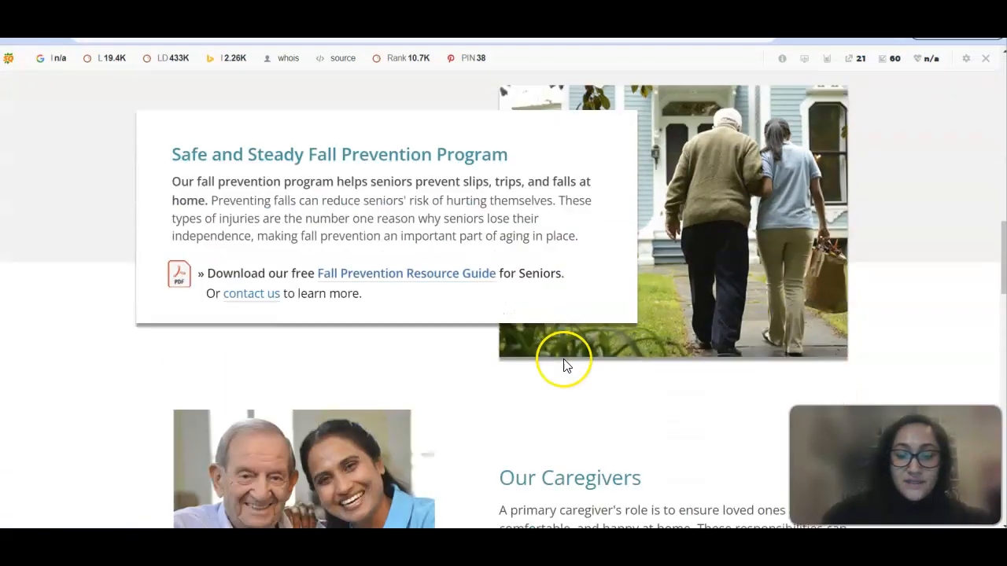
{"action": "scroll", "scroll_direction": "down", "scroll_amount": 3}
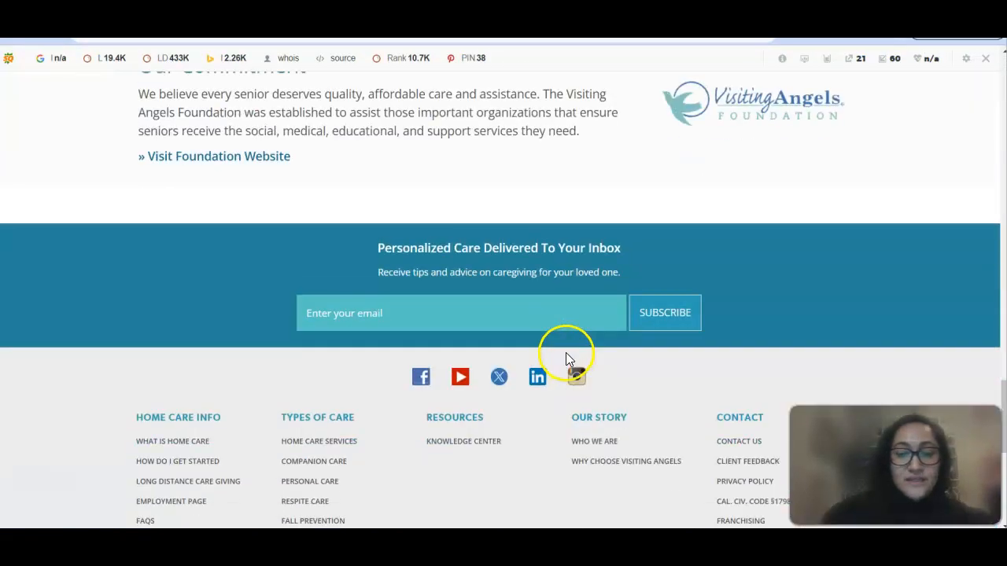
{"action": "scroll", "scroll_direction": "down", "scroll_amount": 3}
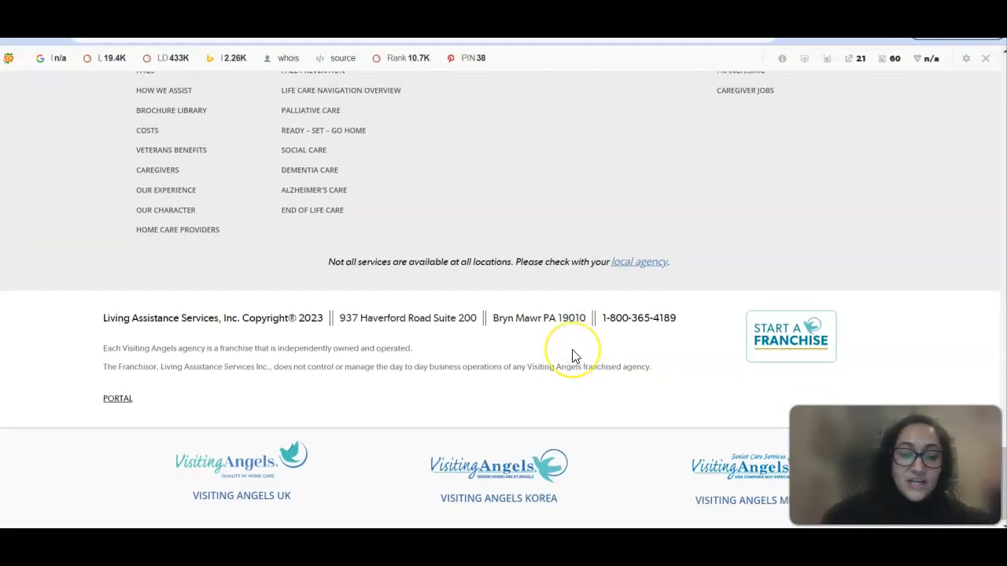
{"action": "scroll", "scroll_direction": "up", "scroll_amount": 3}
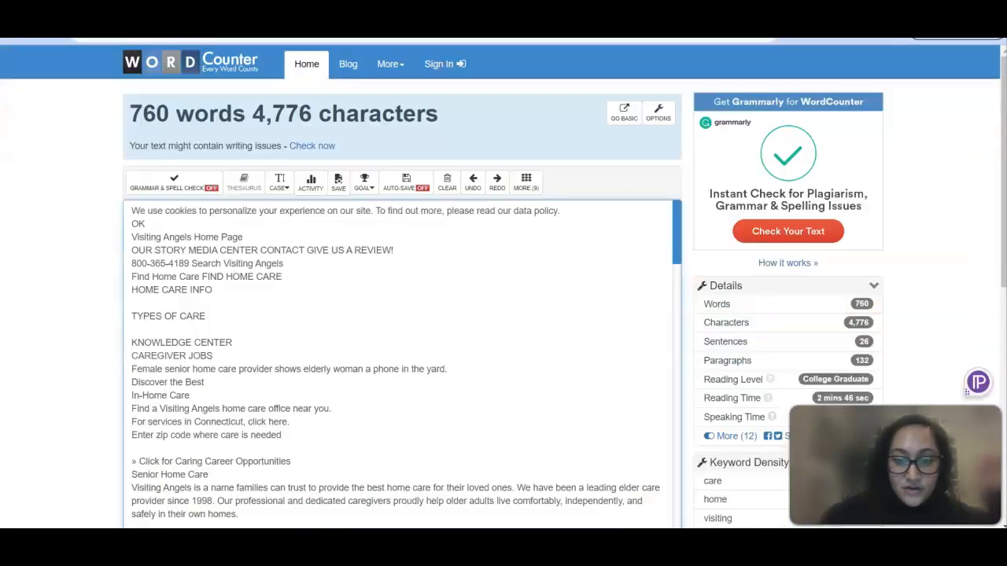
{"action": "mouse_move", "coordinate": [145, 162]}
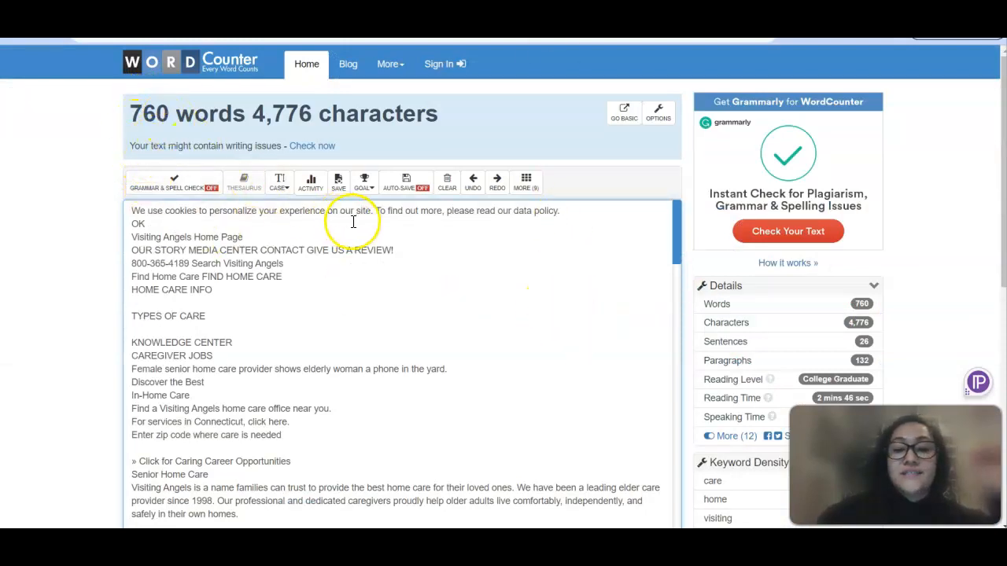
{"action": "mouse_move", "coordinate": [532, 305]}
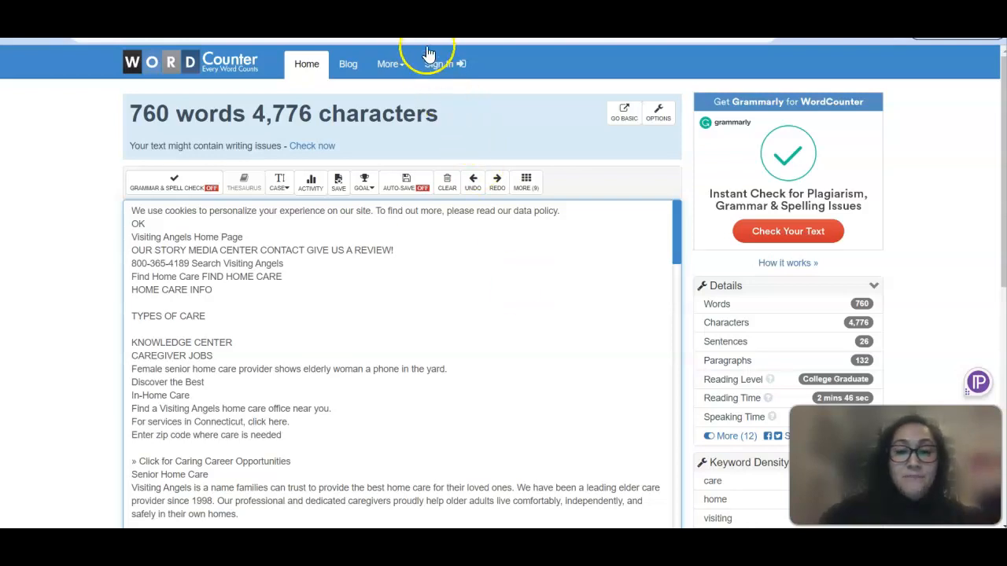
{"action": "mouse_move", "coordinate": [428, 53]}
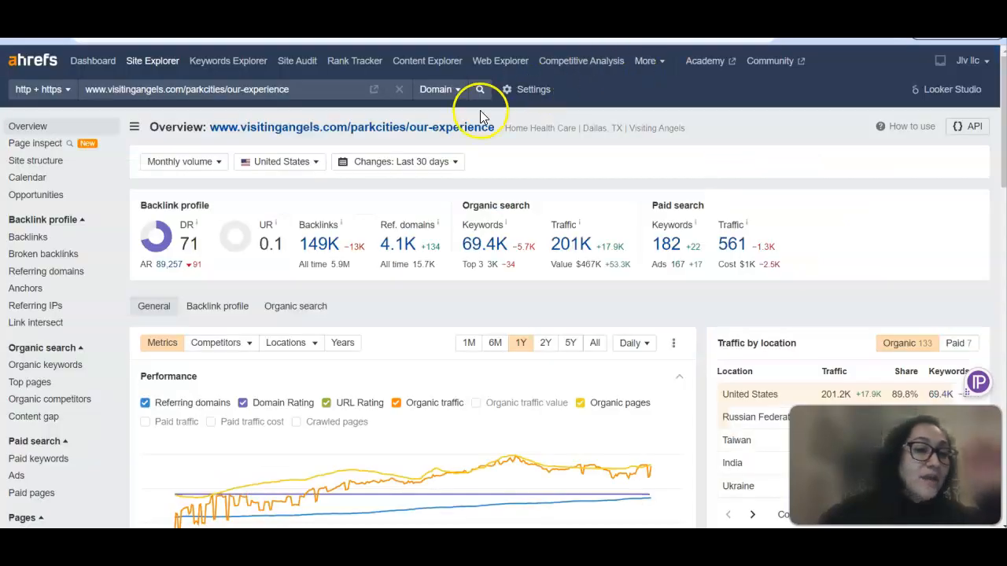
{"action": "mouse_move", "coordinate": [318, 107]}
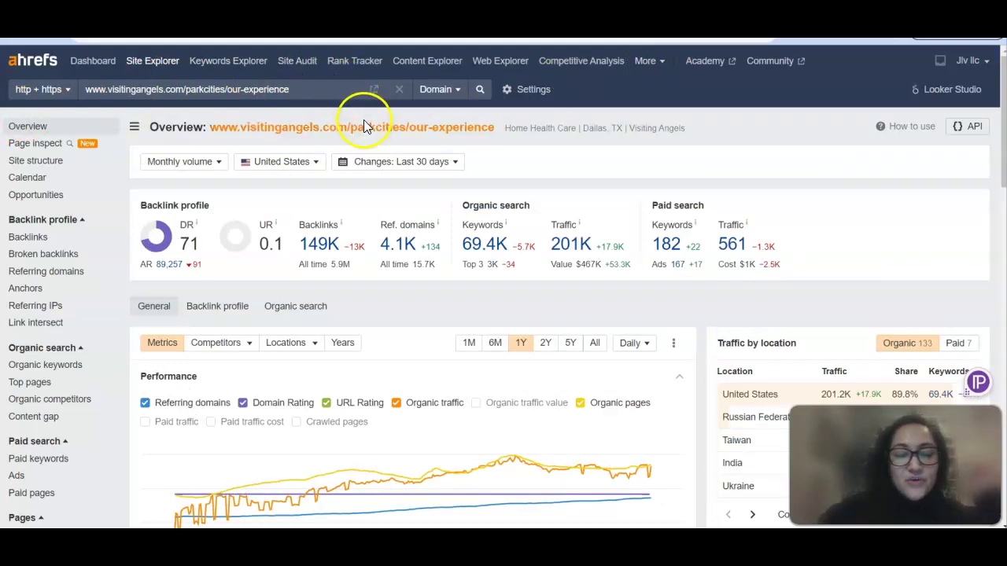
{"action": "mouse_move", "coordinate": [371, 208]}
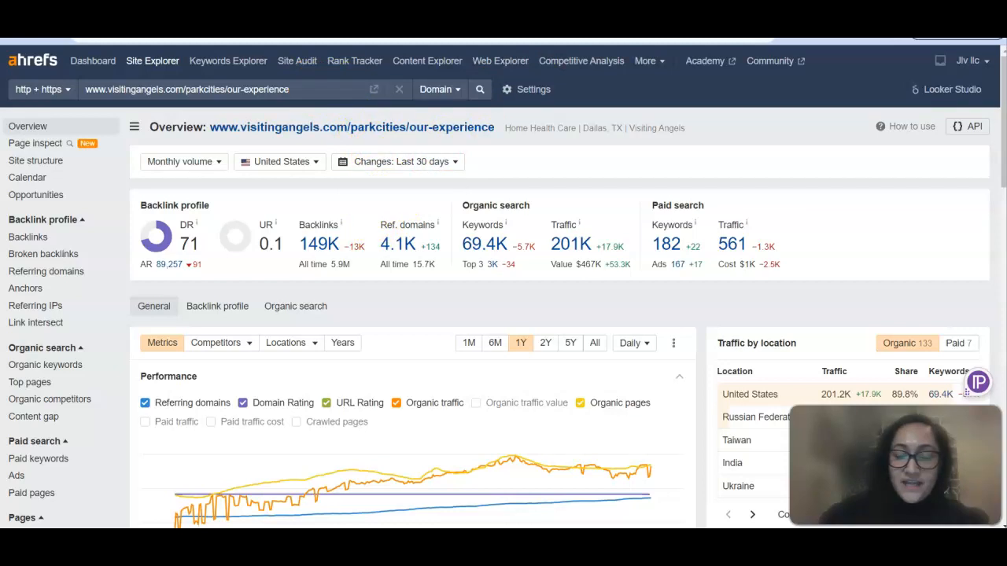
{"action": "mouse_move", "coordinate": [475, 244]}
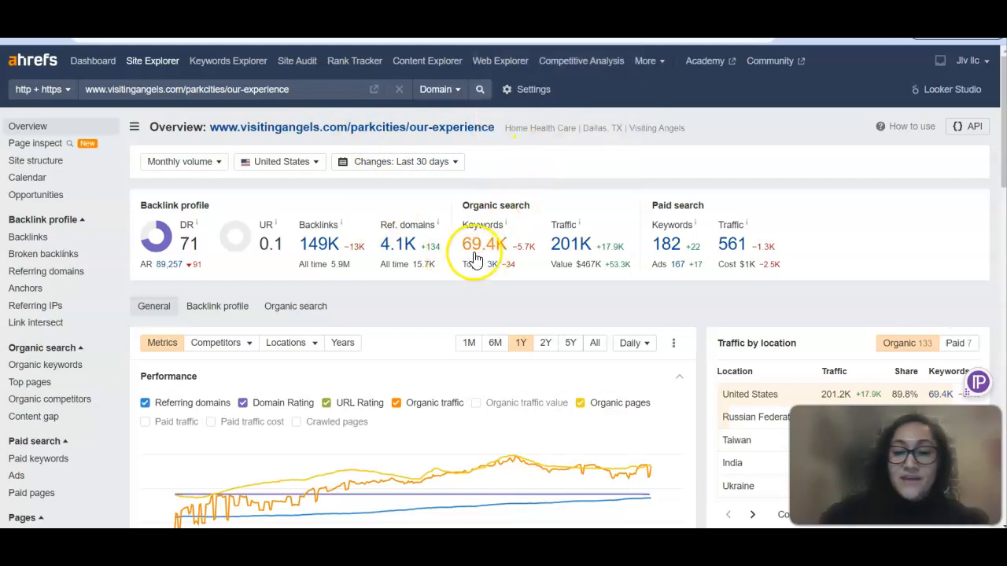
{"action": "mouse_move", "coordinate": [506, 260]}
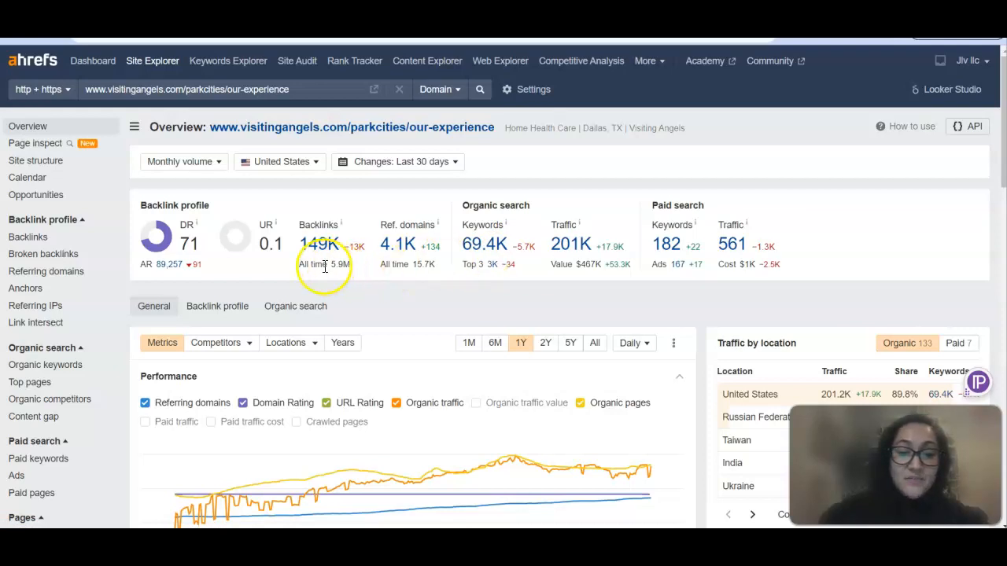
{"action": "mouse_move", "coordinate": [318, 246]}
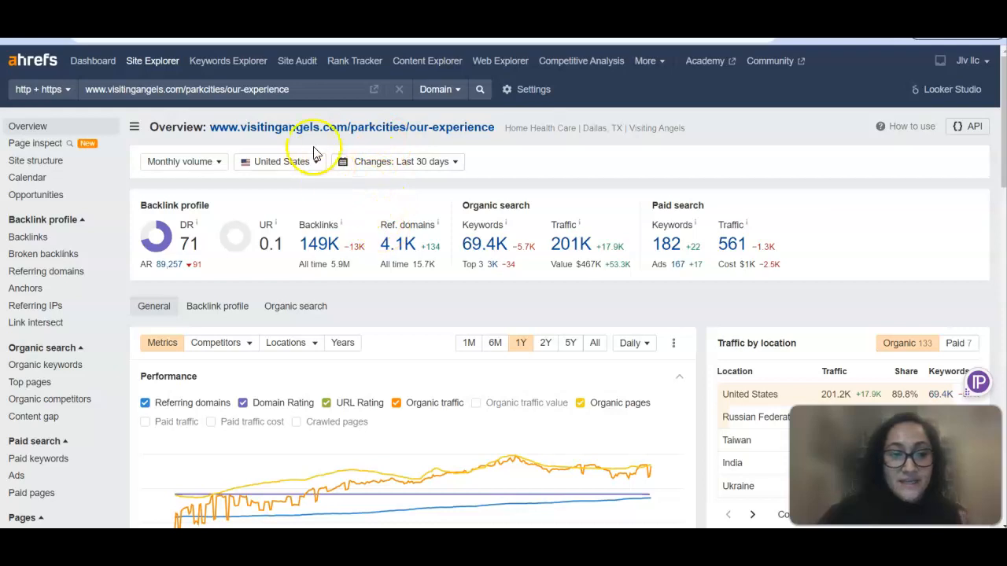
{"action": "mouse_move", "coordinate": [560, 259]}
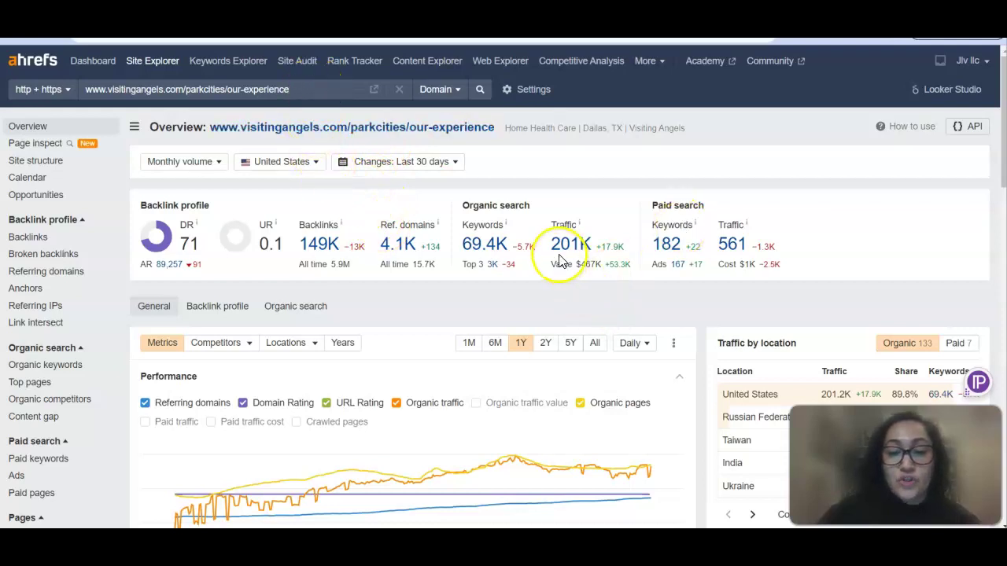